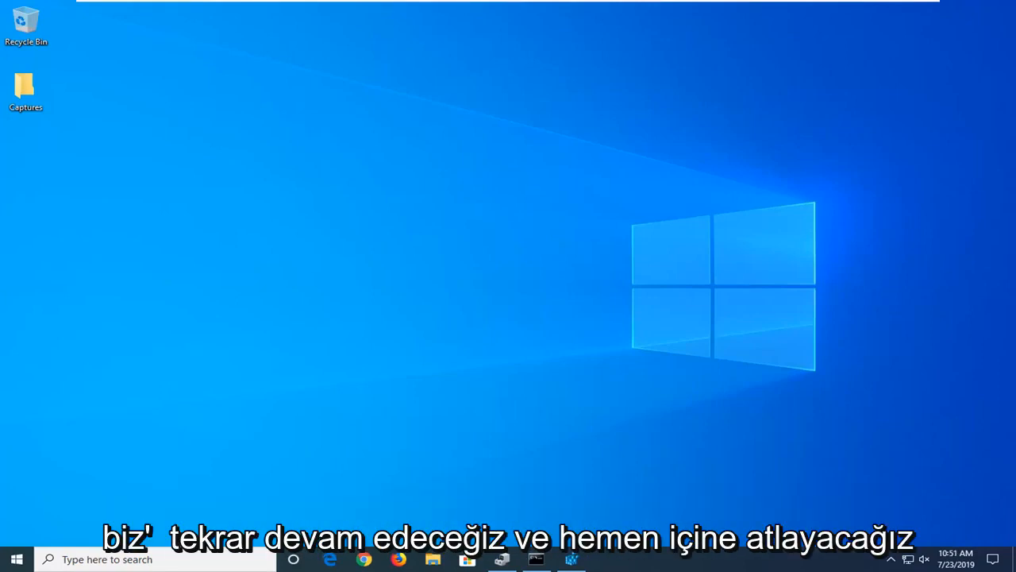
Step: Launch regedit from Start and approve the User Account Control prompt
left_click(16, 559)
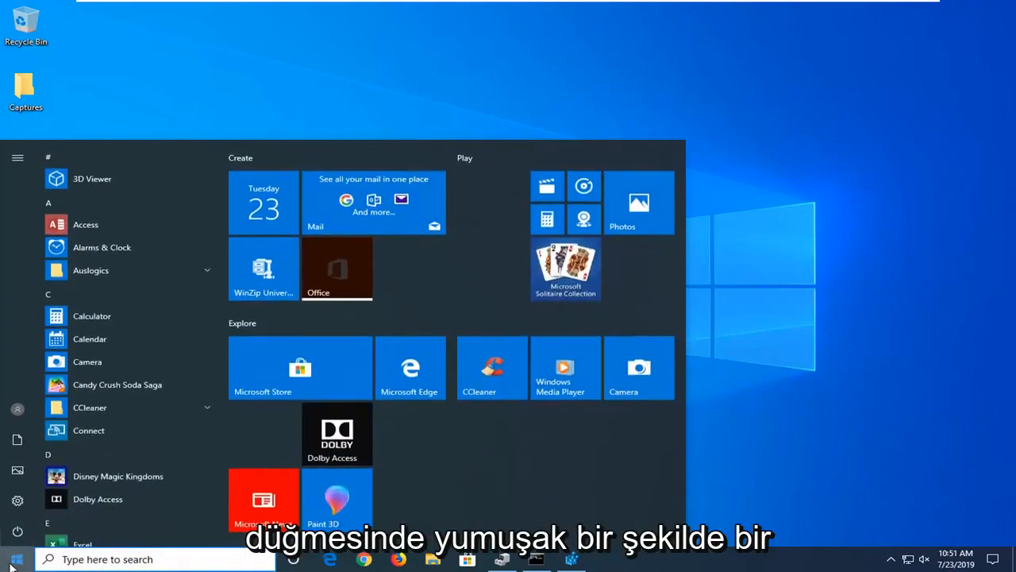
type("regedit")
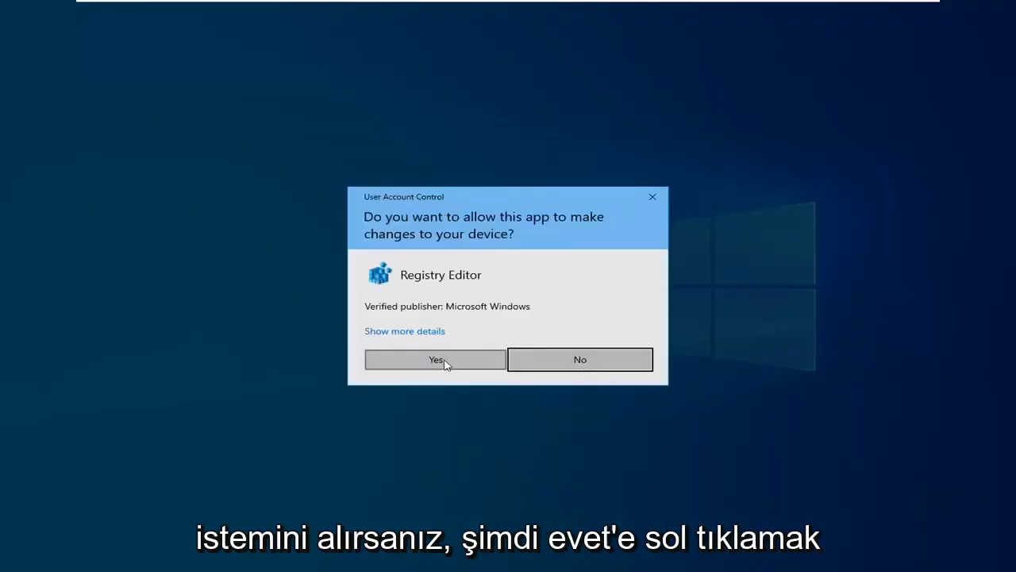
left_click(435, 359)
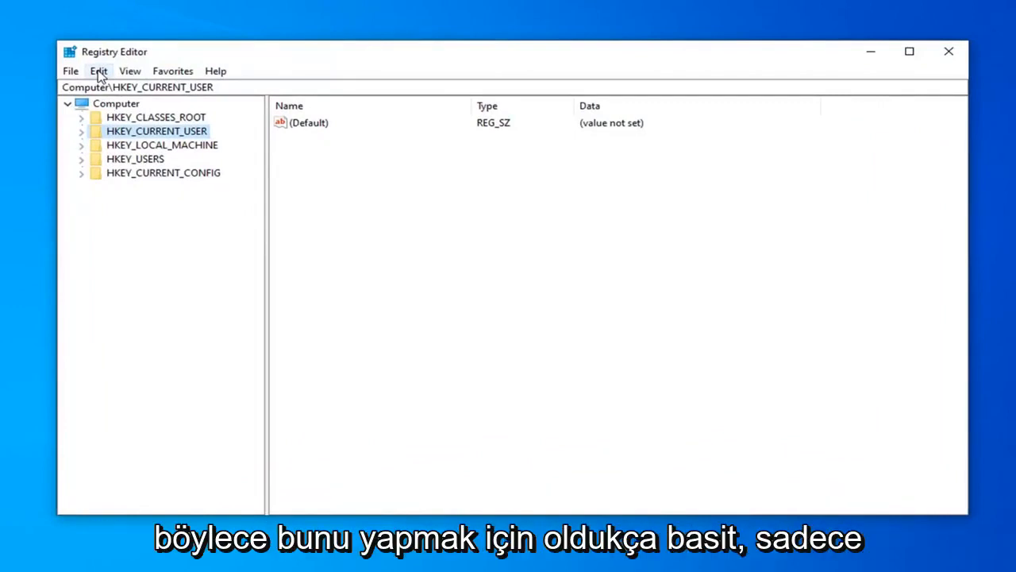
Step: Export the whole registry (range All) to a backup file via File > Export
left_click(69, 70)
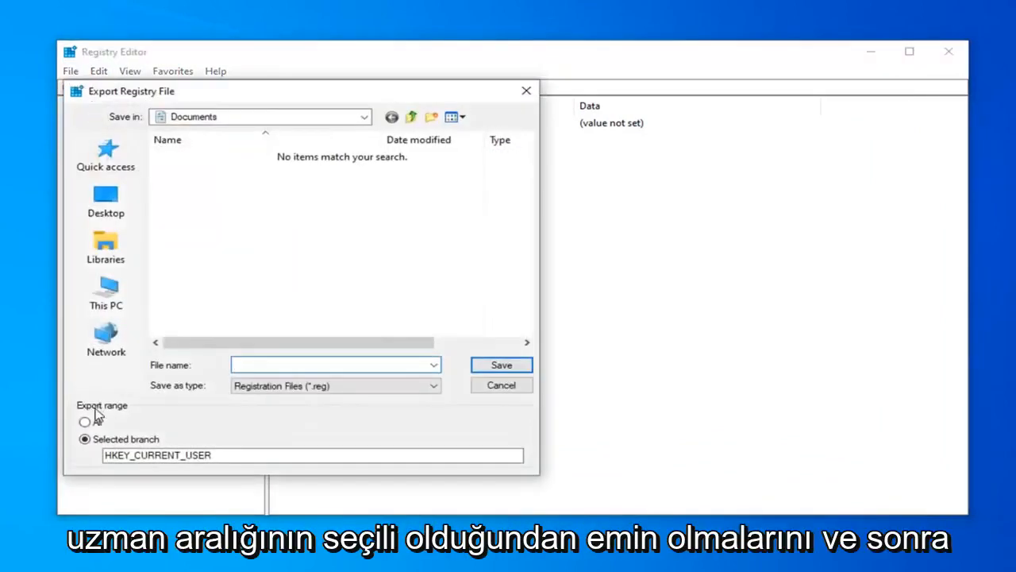
left_click(86, 423)
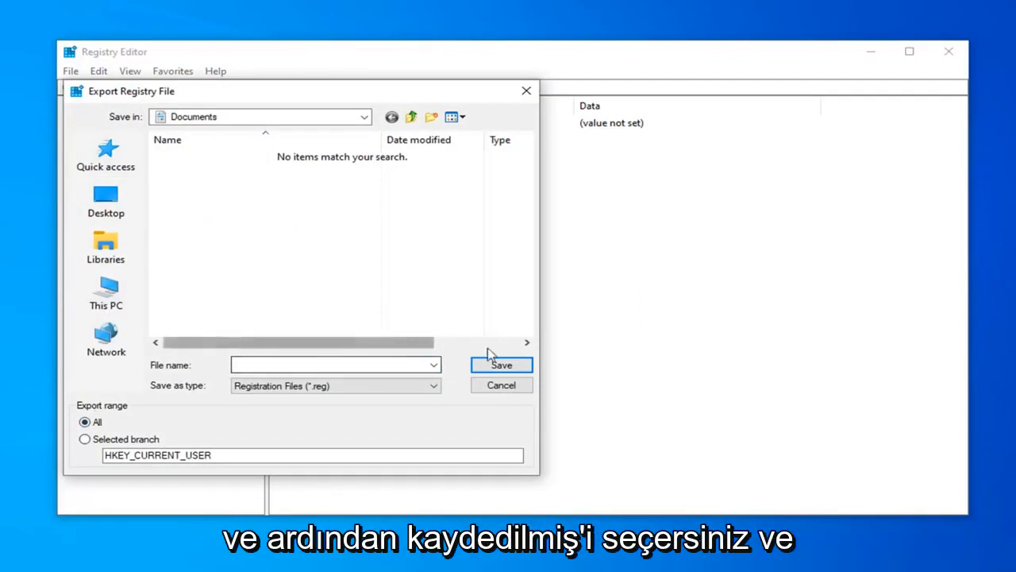
left_click(502, 386)
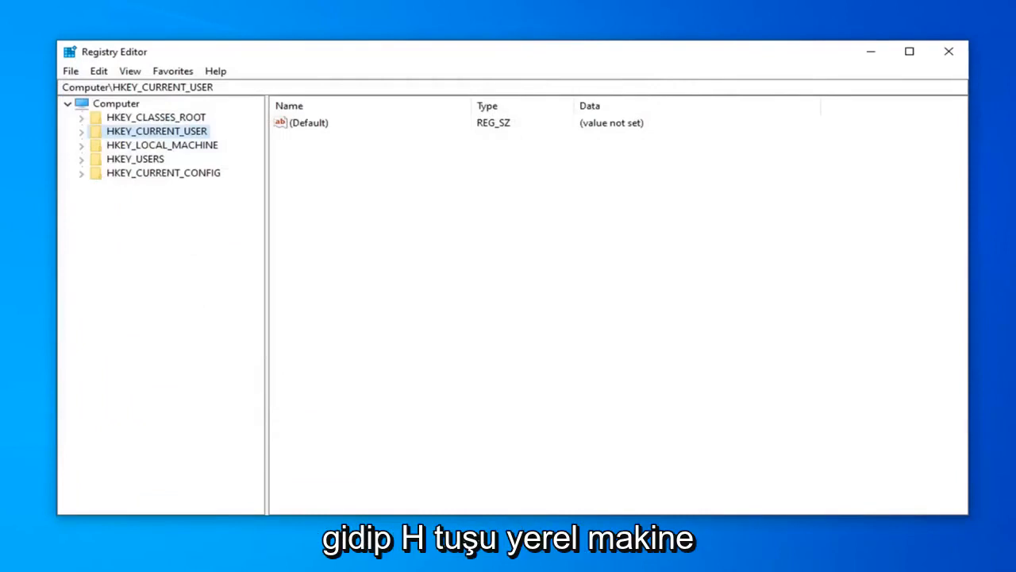
Step: Navigate HKEY_LOCAL_MACHINE\SYSTEM\CurrentControlSet\Services down to the USBSTOR key
left_click(162, 144)
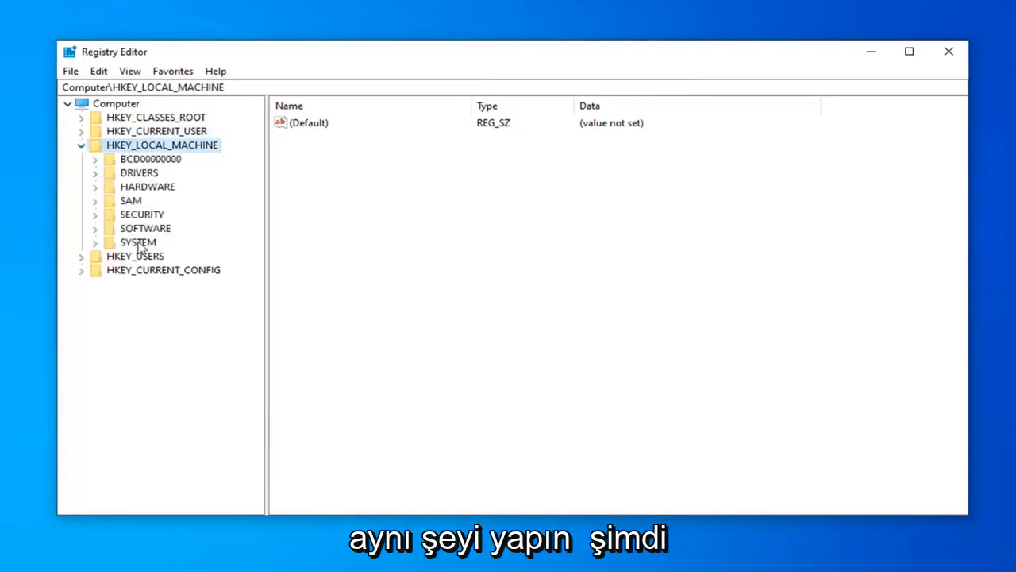
mouse_move(135, 245)
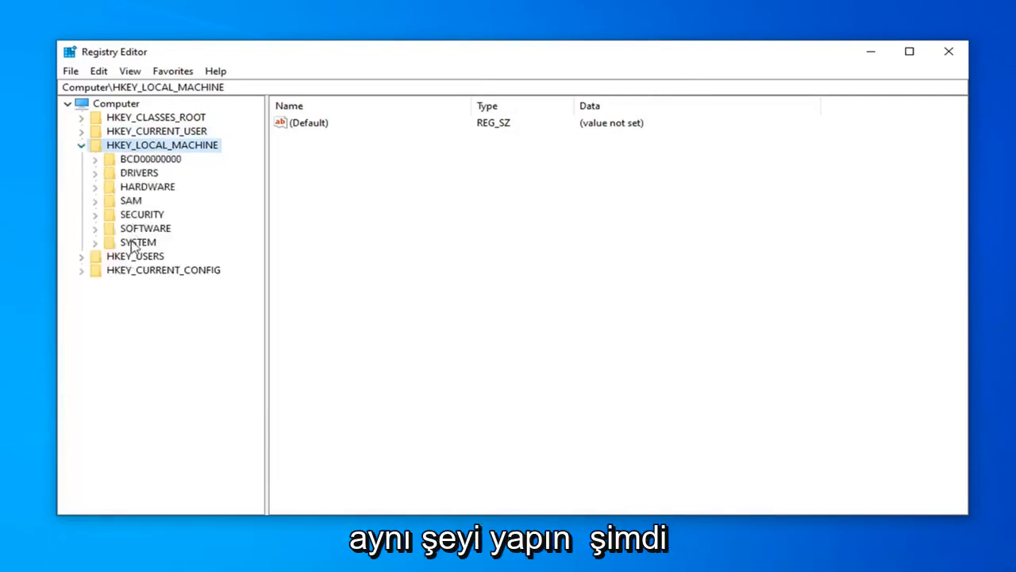
left_click(139, 241)
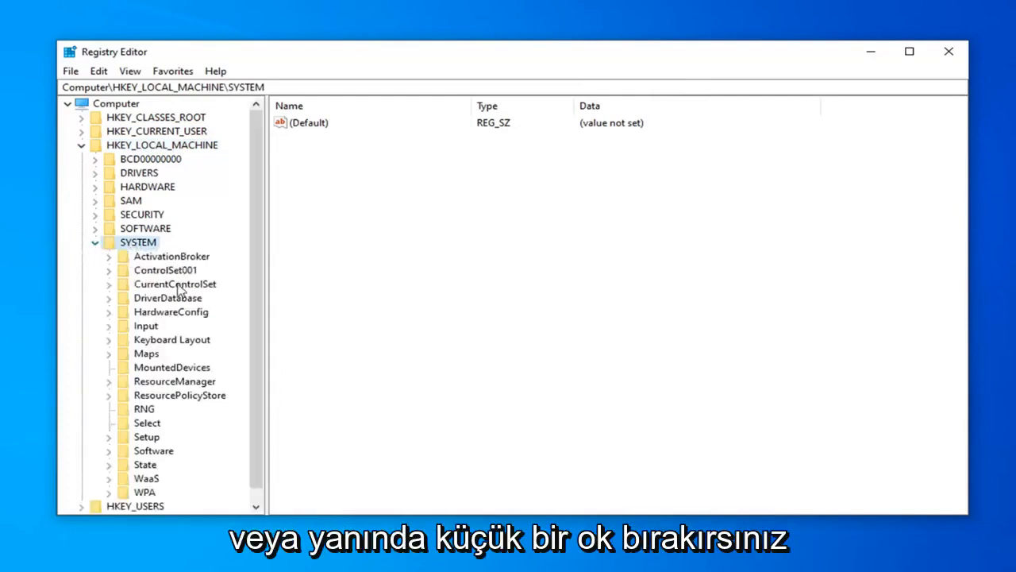
left_click(175, 282)
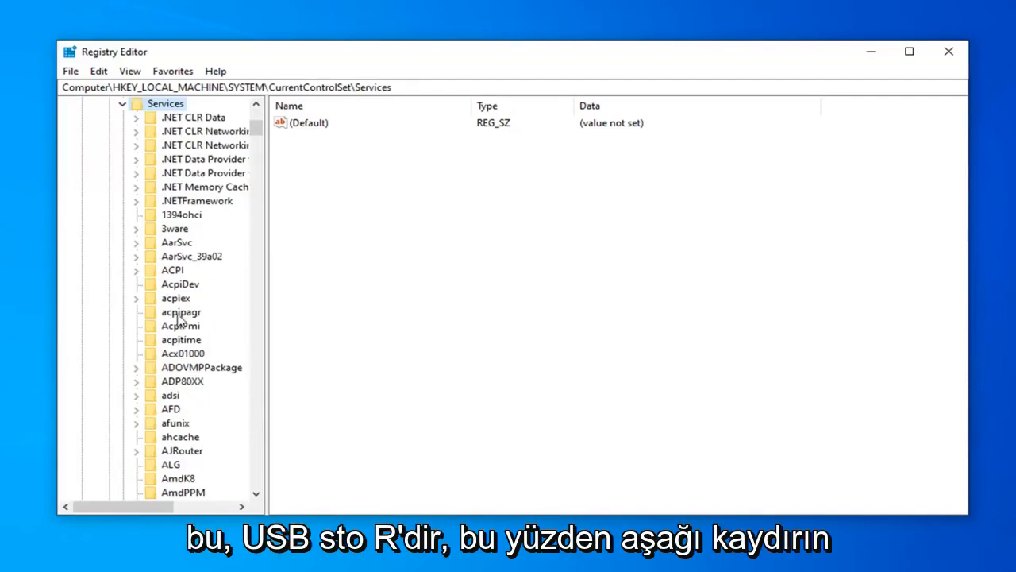
scroll("down", 3)
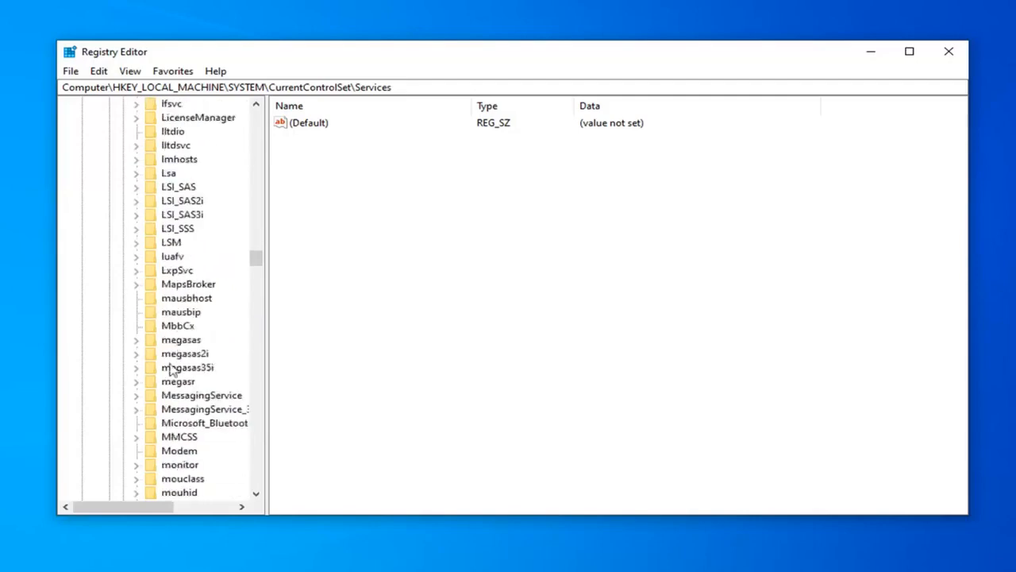
scroll("down", 3)
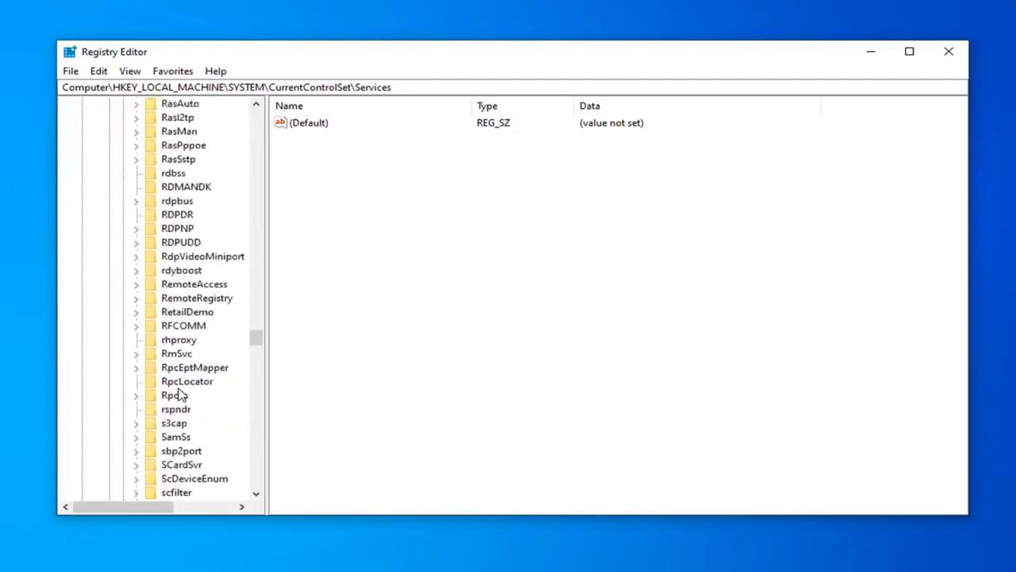
scroll("down", 3)
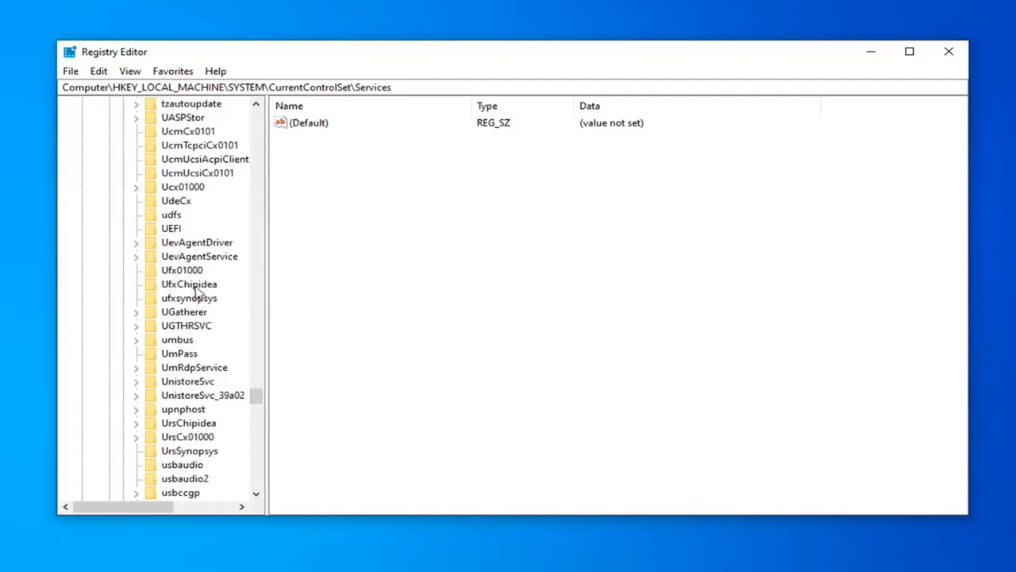
scroll("down", 3)
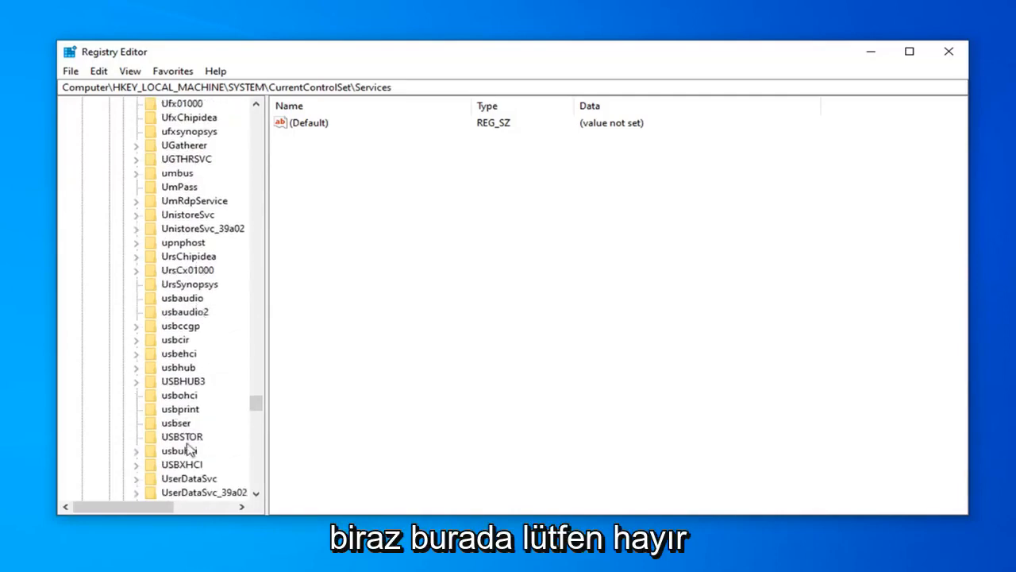
left_click(181, 435)
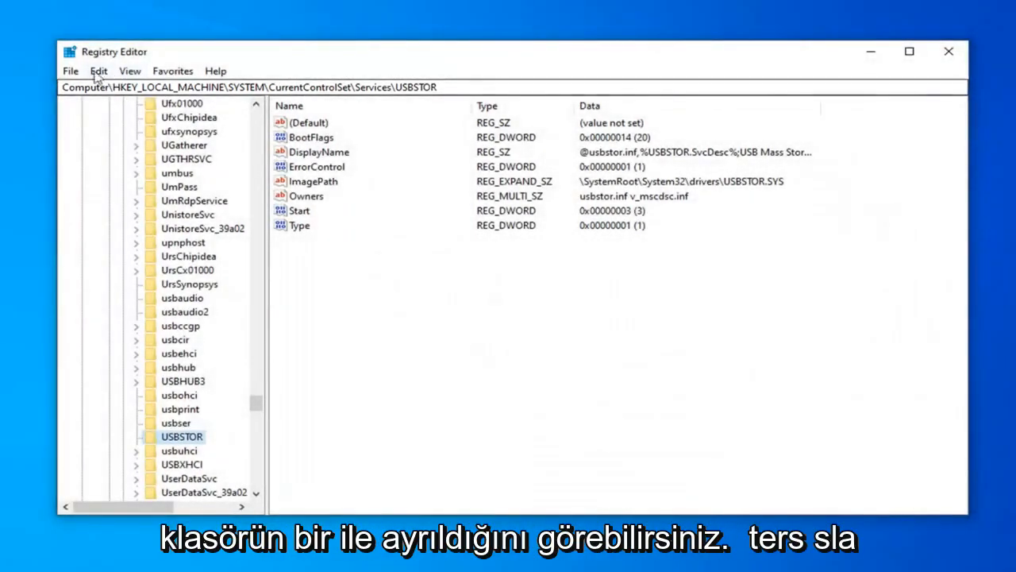
mouse_move(496, 383)
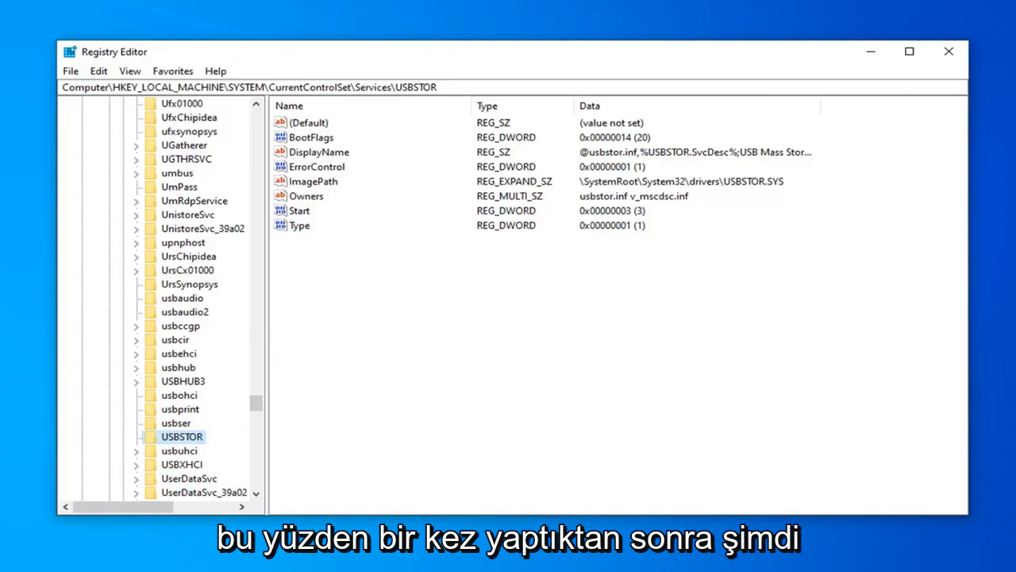
Step: Edit USBSTOR's Start DWORD, correcting a mistyped 4, to value data 3 and confirm
left_click(298, 210)
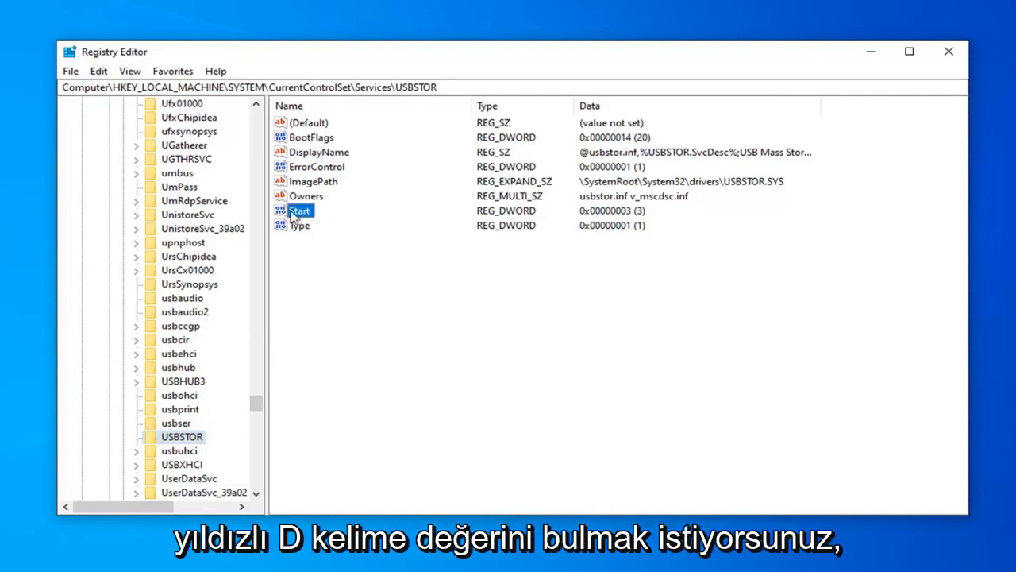
double_click(300, 210)
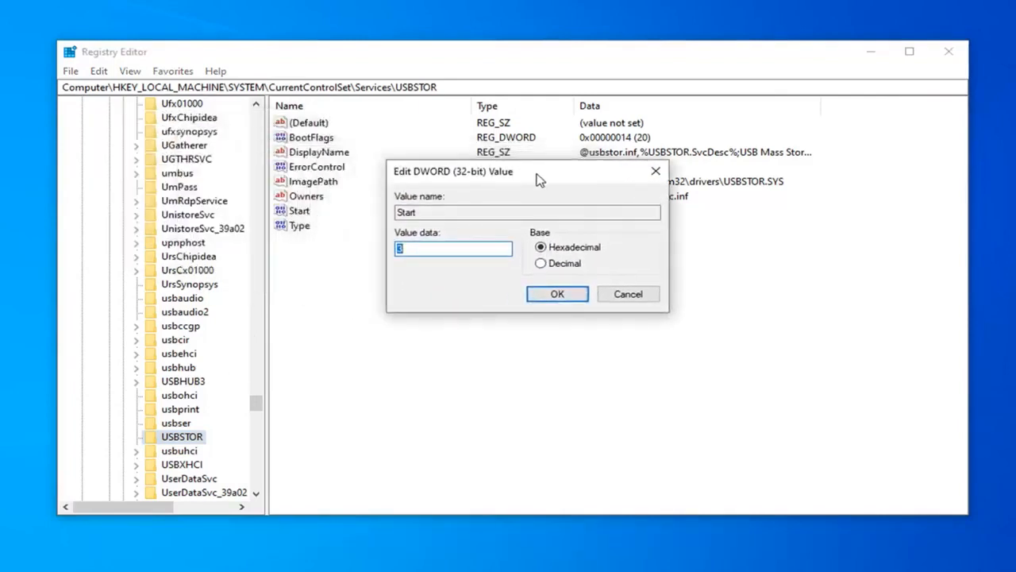
type("3")
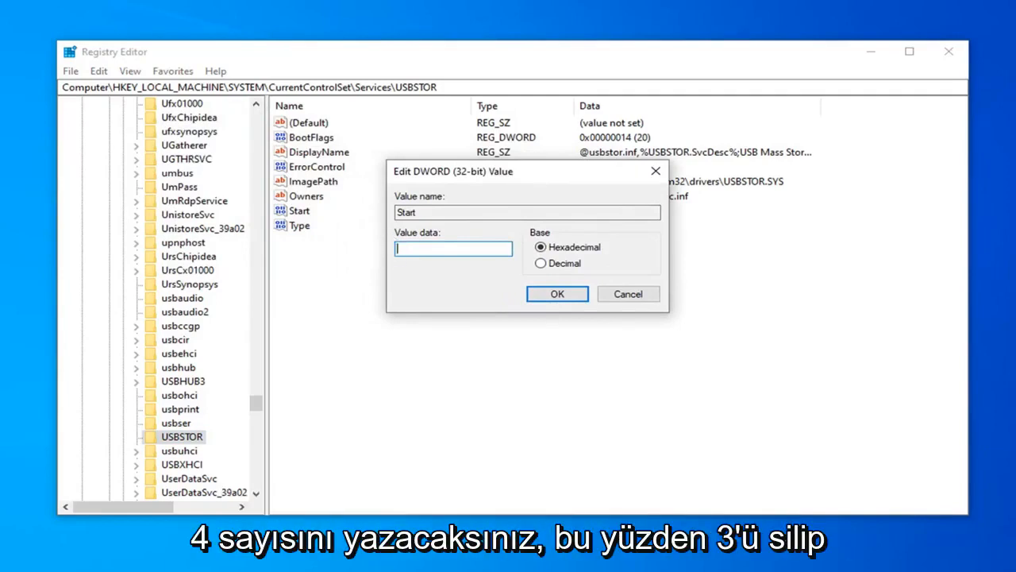
type("4")
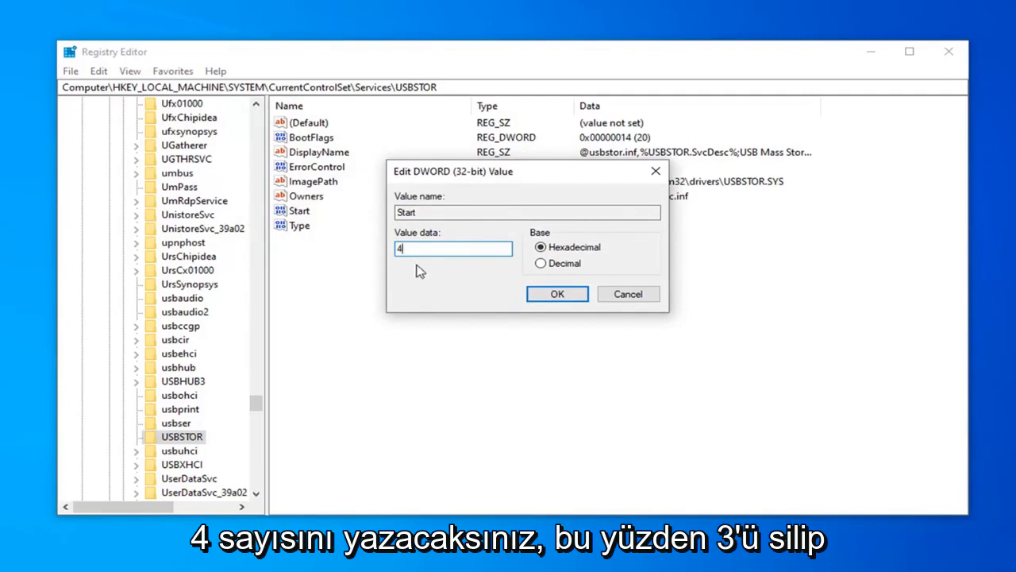
key("Backspace")
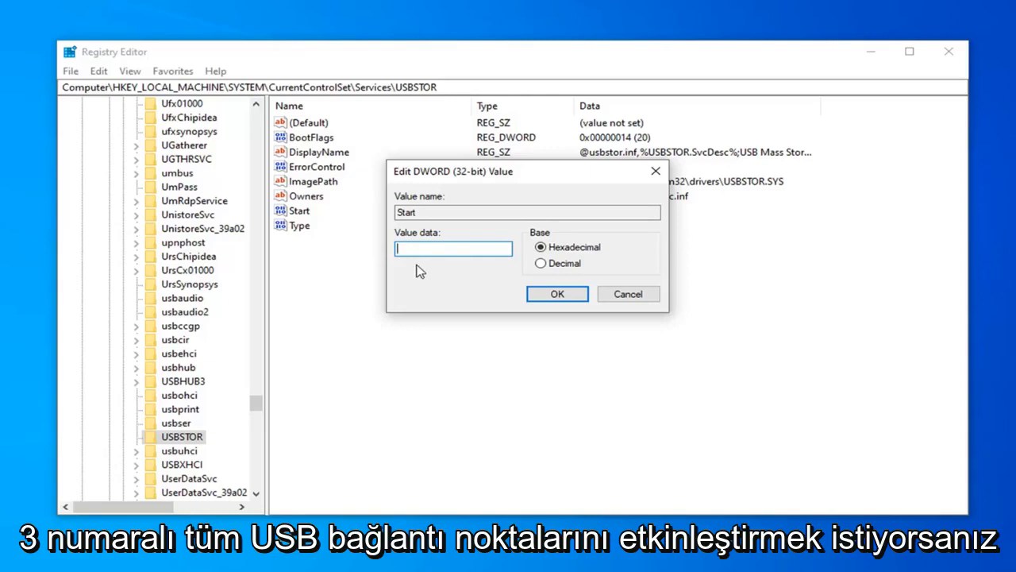
type("3")
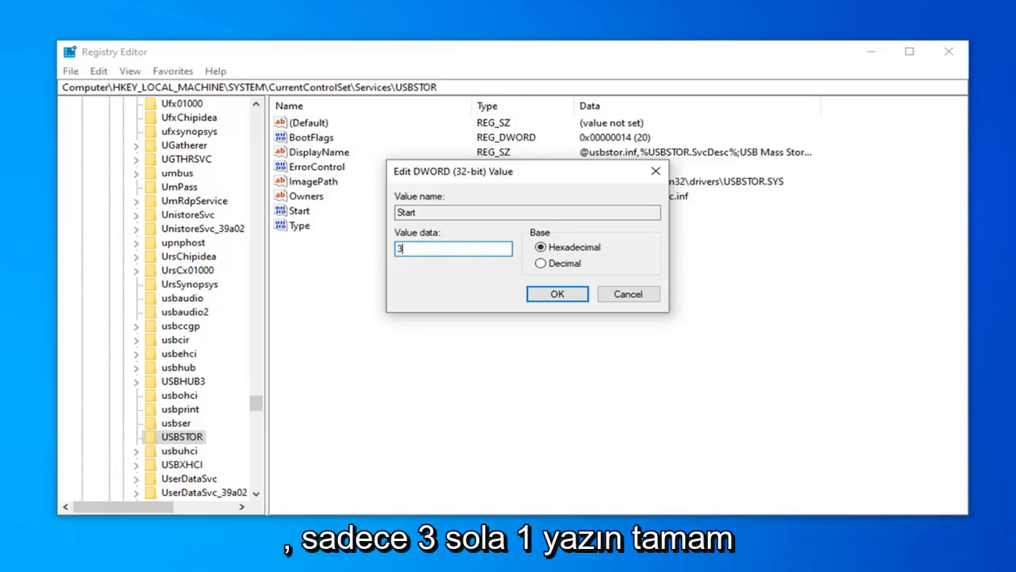
left_click(555, 294)
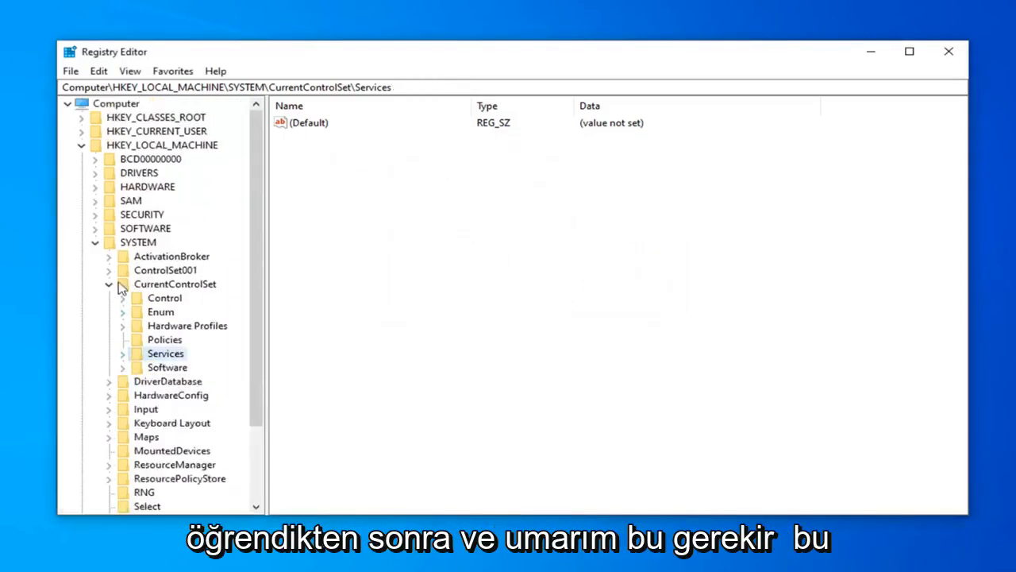
Step: Collapse the expanded tree branch and close Registry Editor to the desktop
left_click(80, 145)
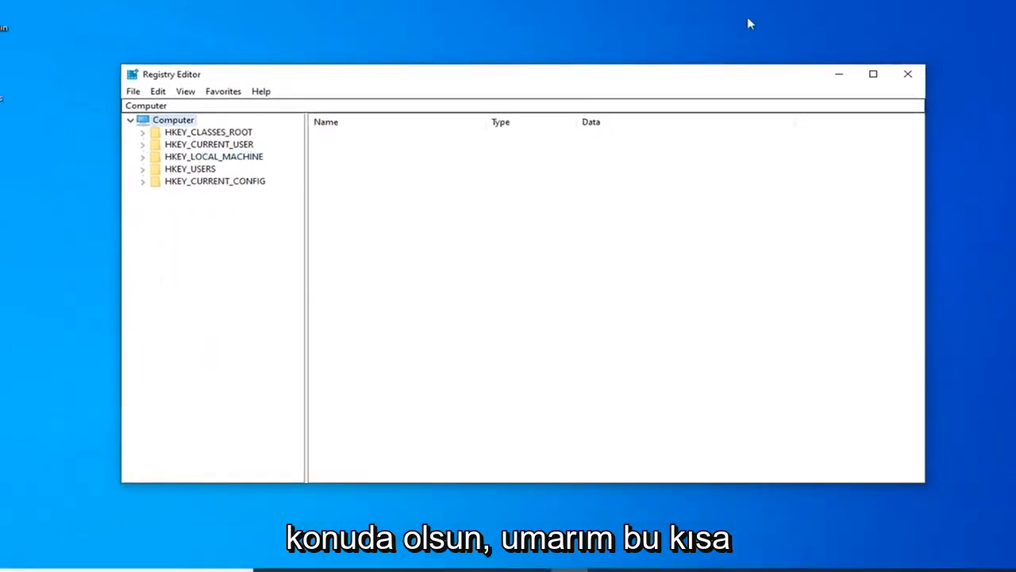
left_click(908, 75)
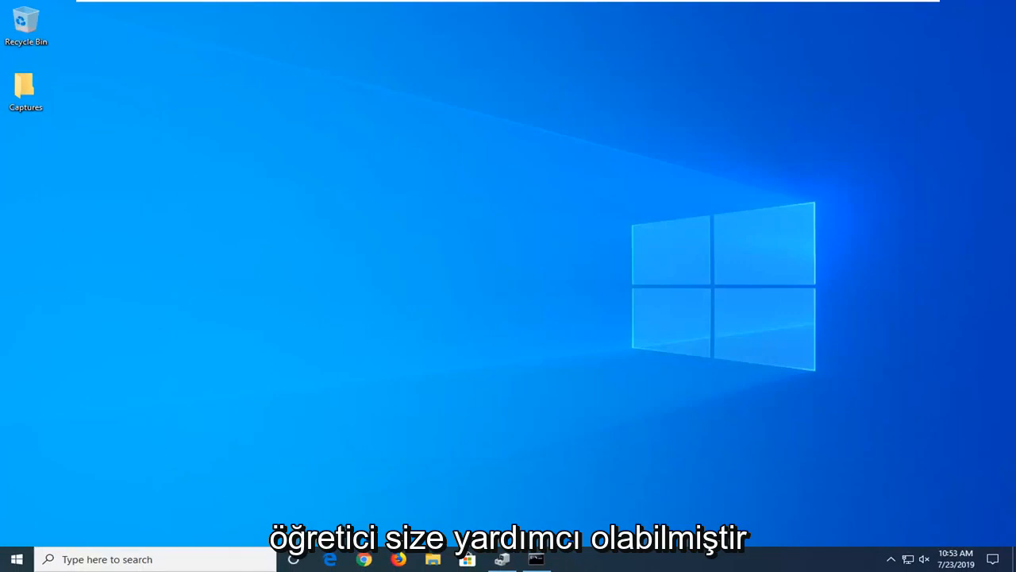